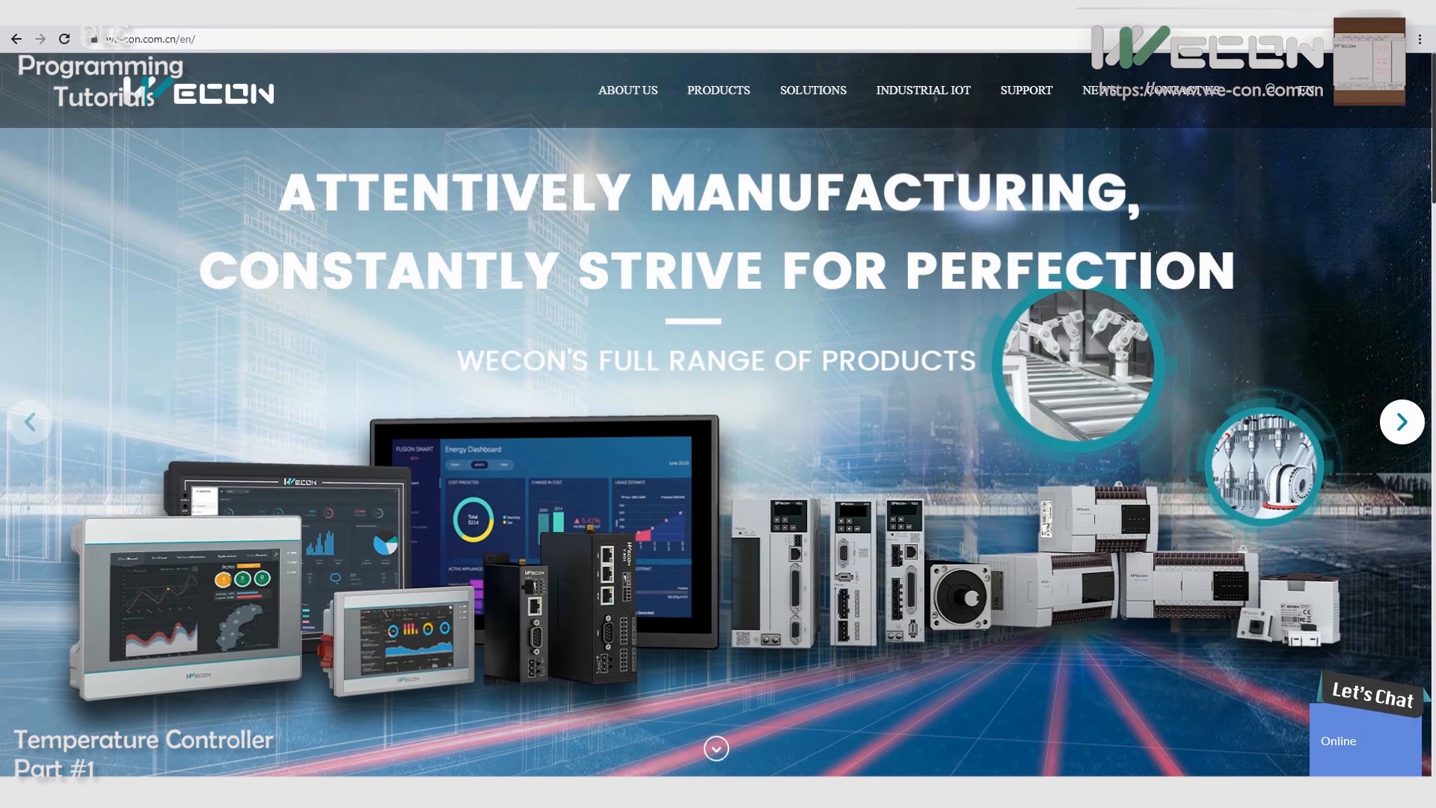
Navigate from the Products menu to the LX3V PLC product page.
left_click(1400, 422)
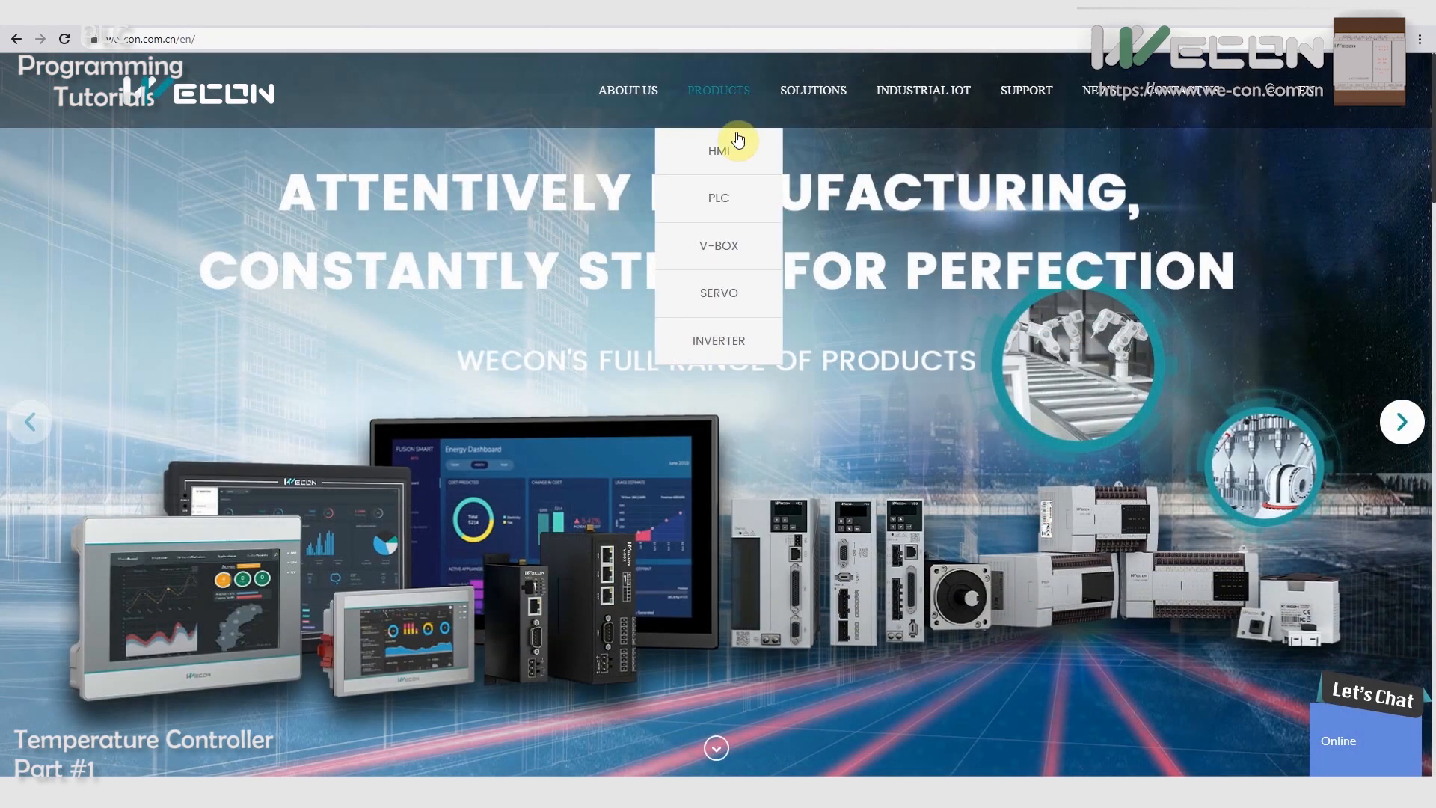
mouse_move(718, 197)
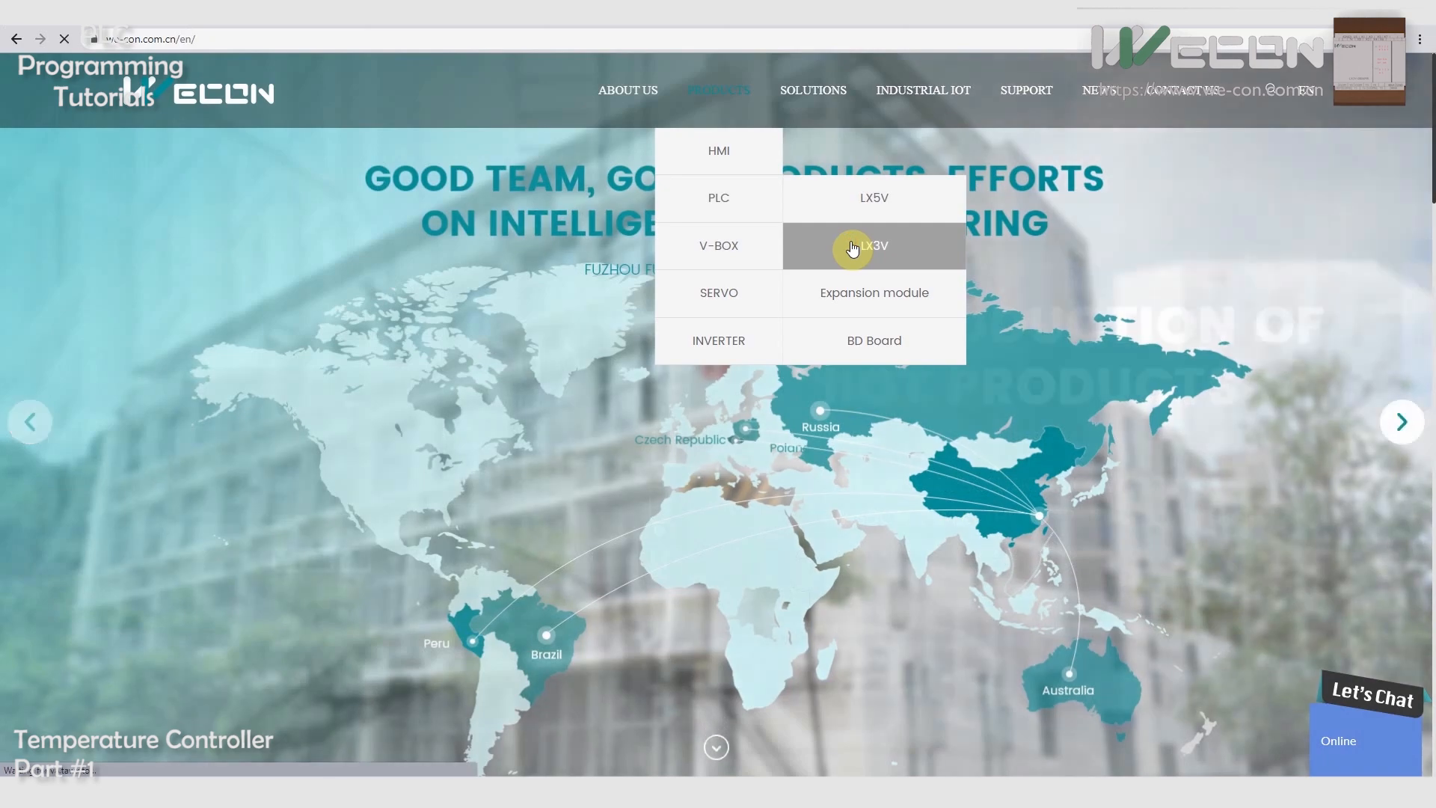
left_click(873, 246)
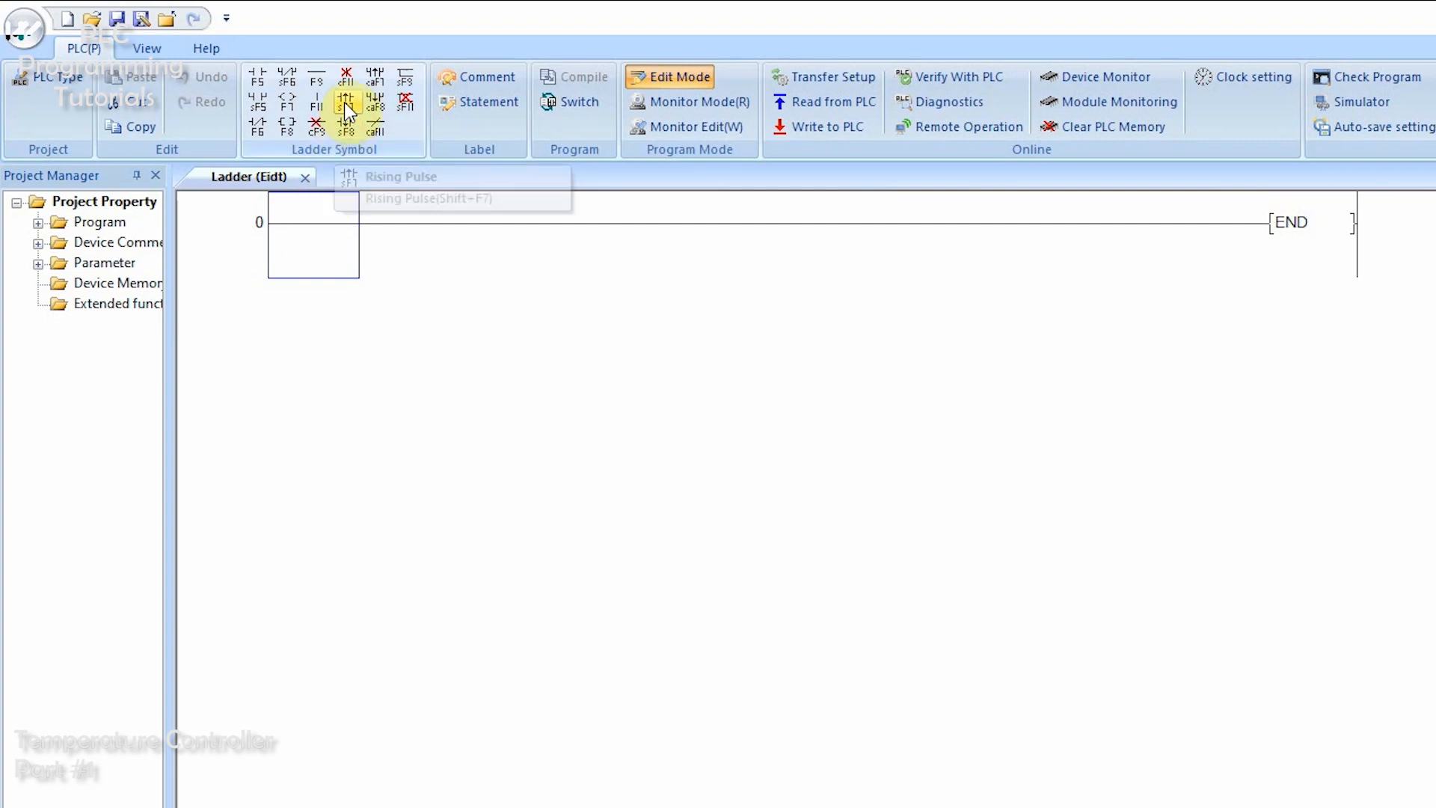
Add rising-pulse contact M0 'start bit' driving coil M1 commented 'start timer bit'.
left_click(345, 99)
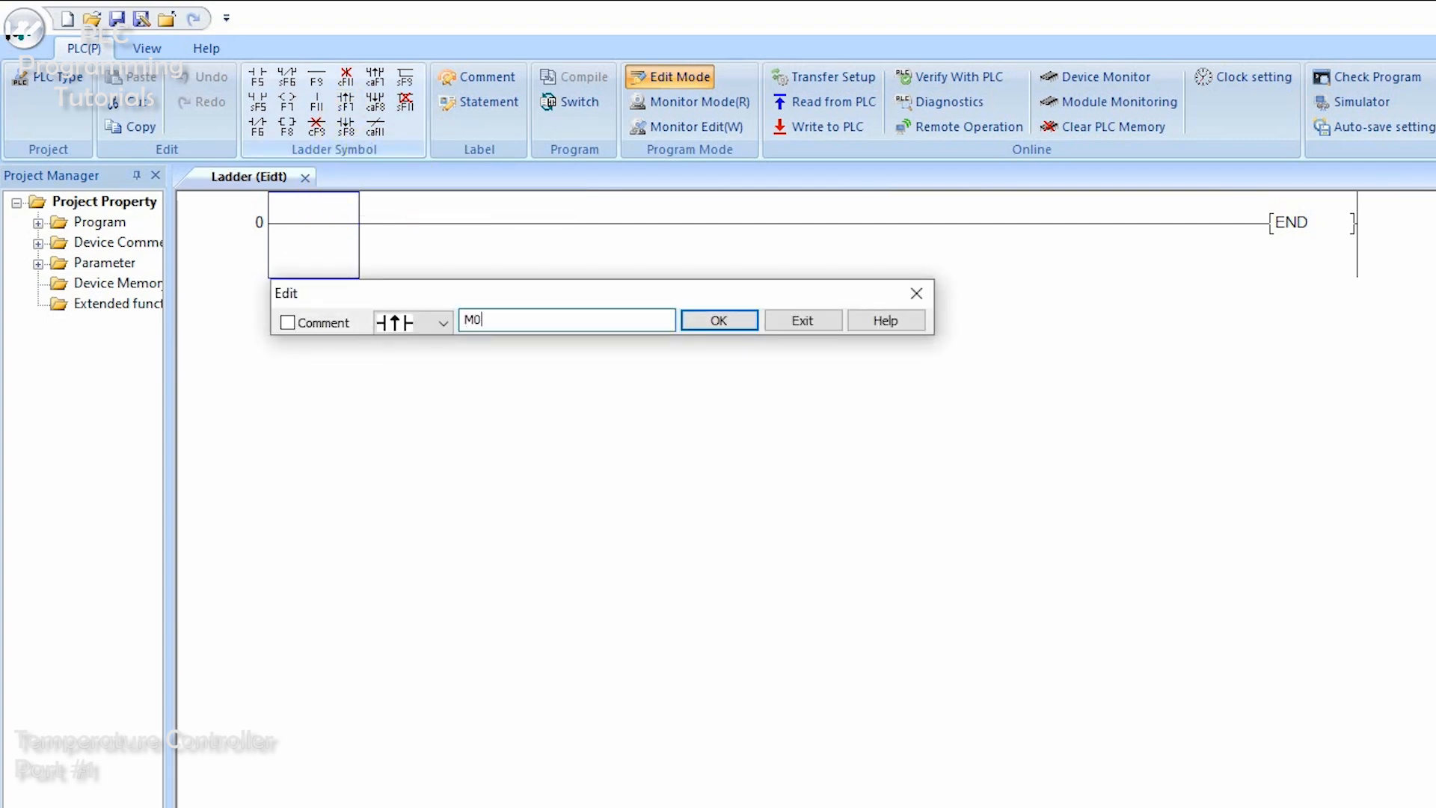
left_click(287, 323)
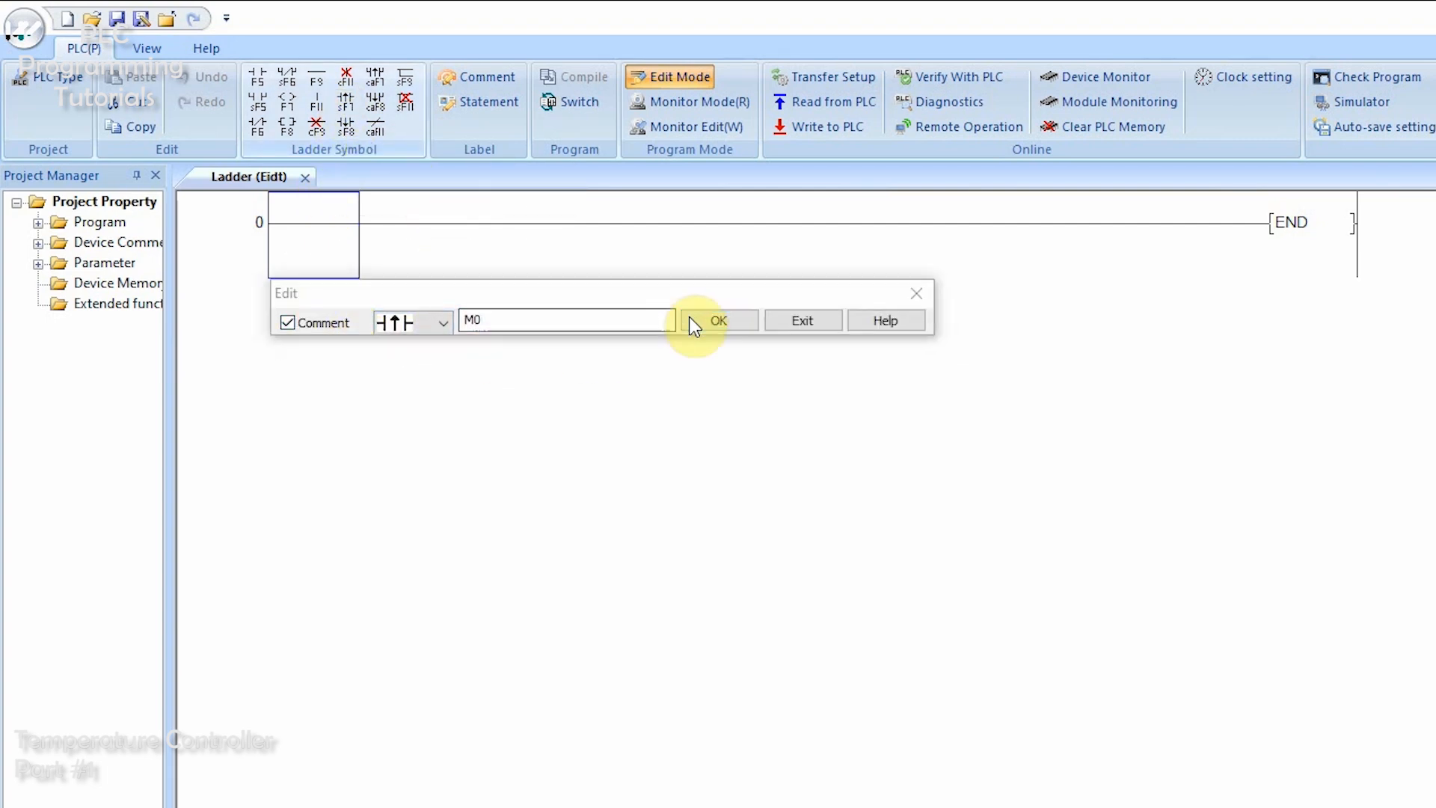
left_click(719, 320)
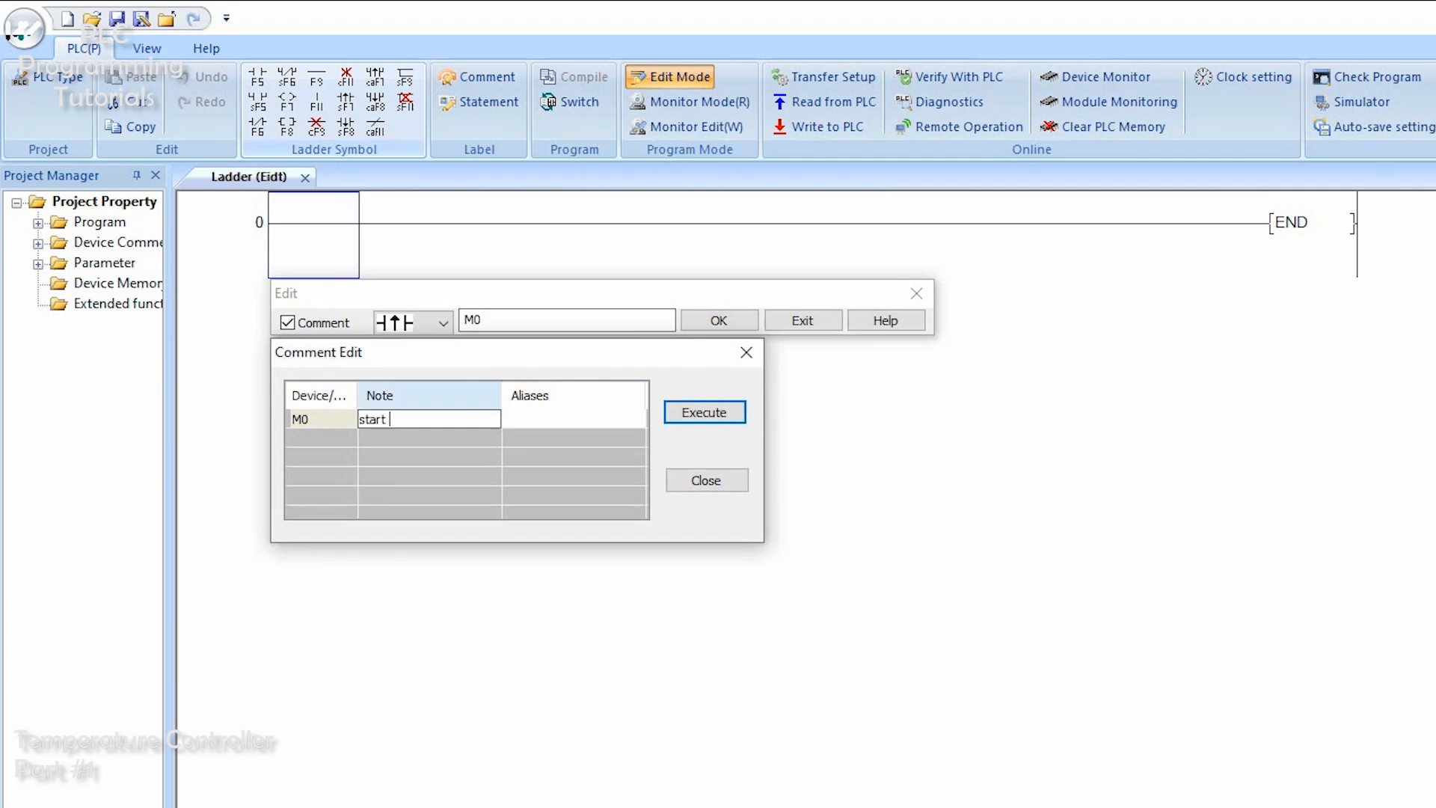
left_click(704, 412)
type("s")
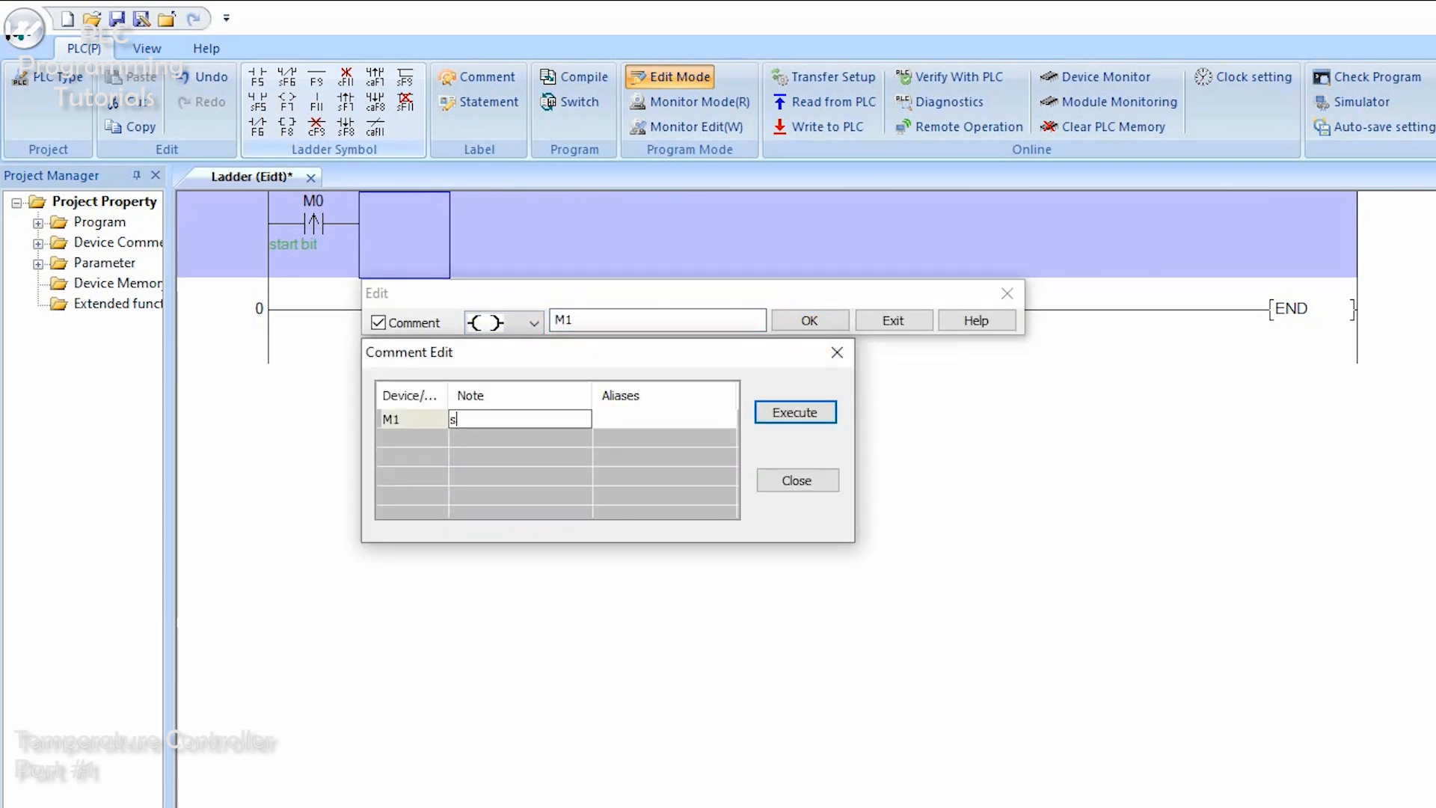
type("tart timer bit")
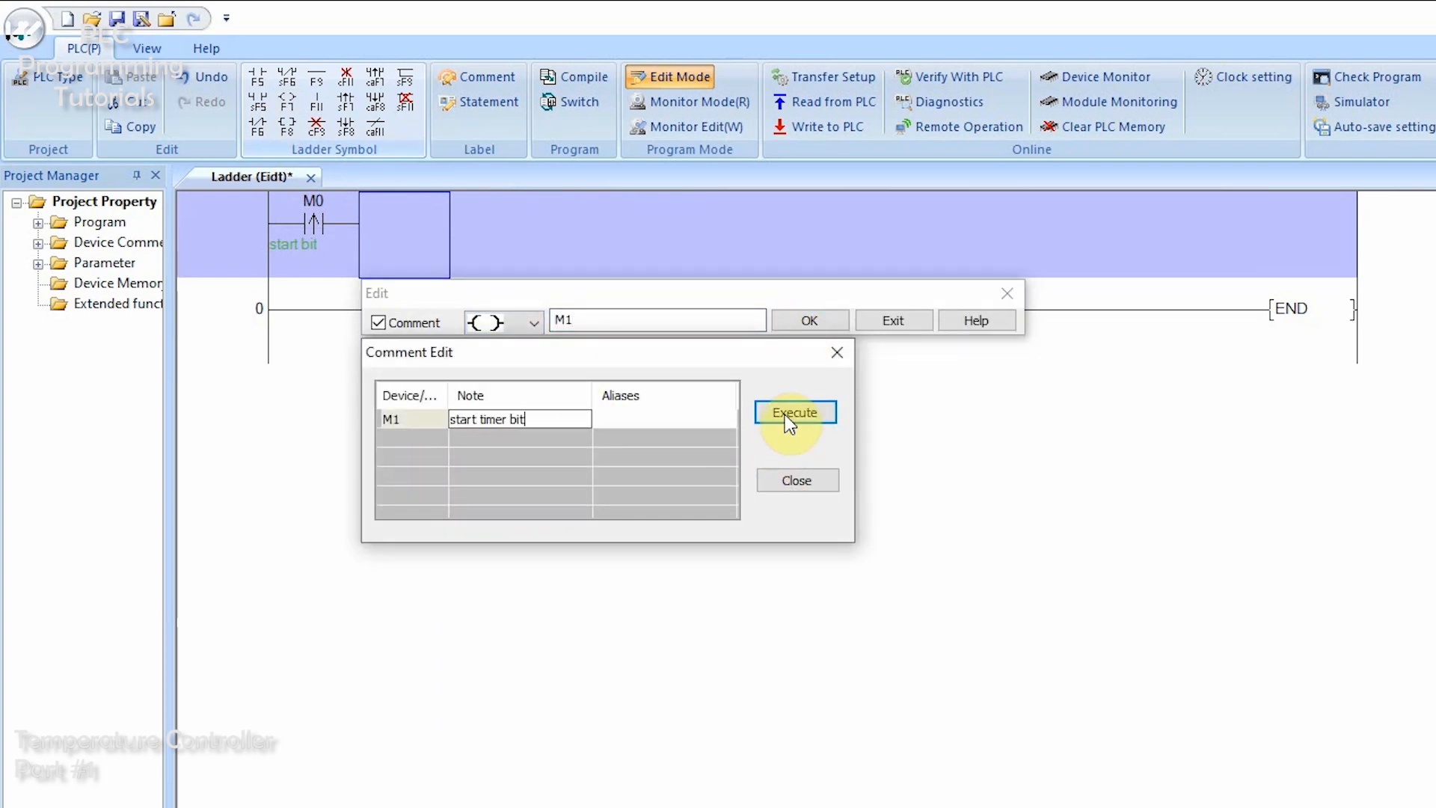
left_click(793, 412)
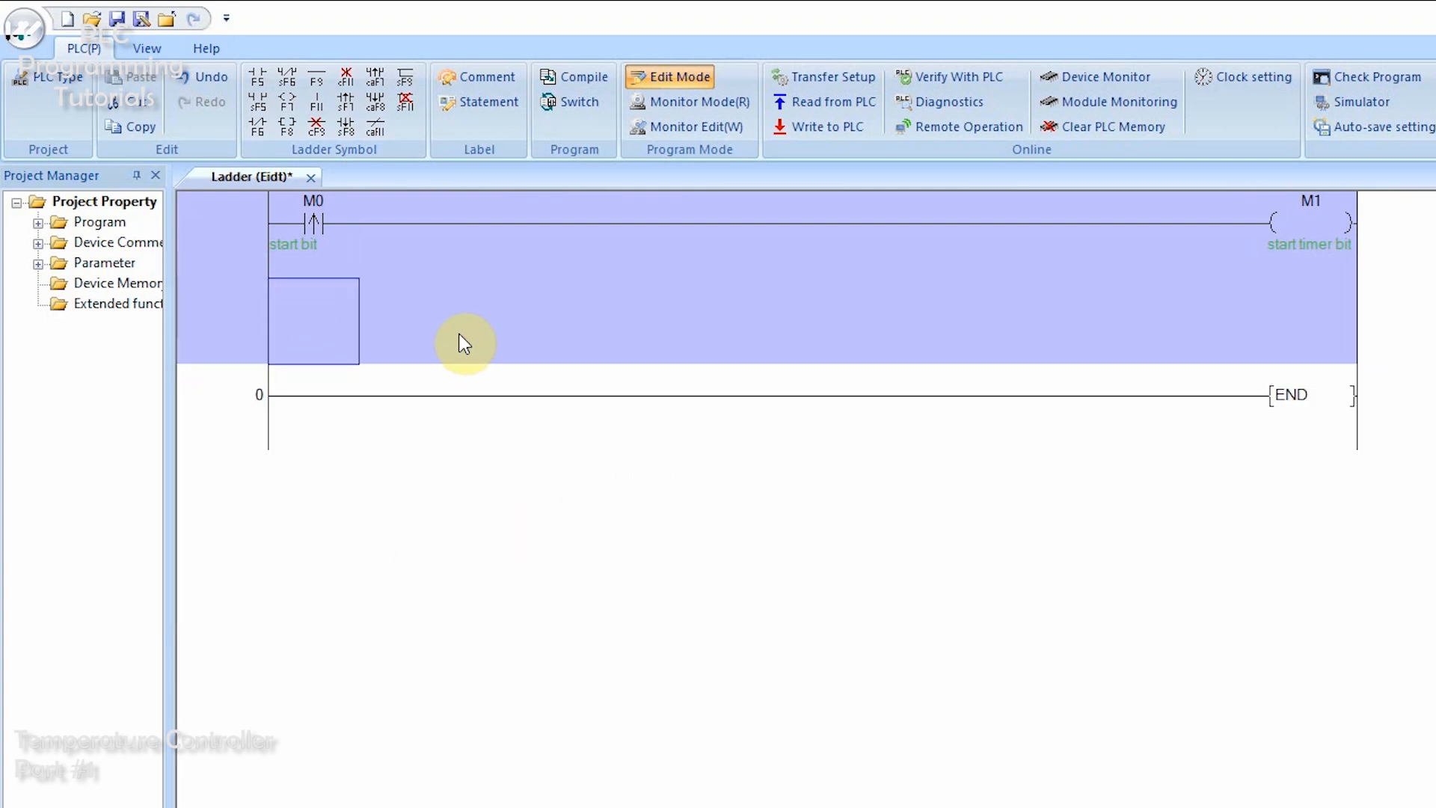
Latch with parallel M1 contact, then drive timer T0 K150 and heater coil Y000 'Heater SSR'.
double_click(314, 320)
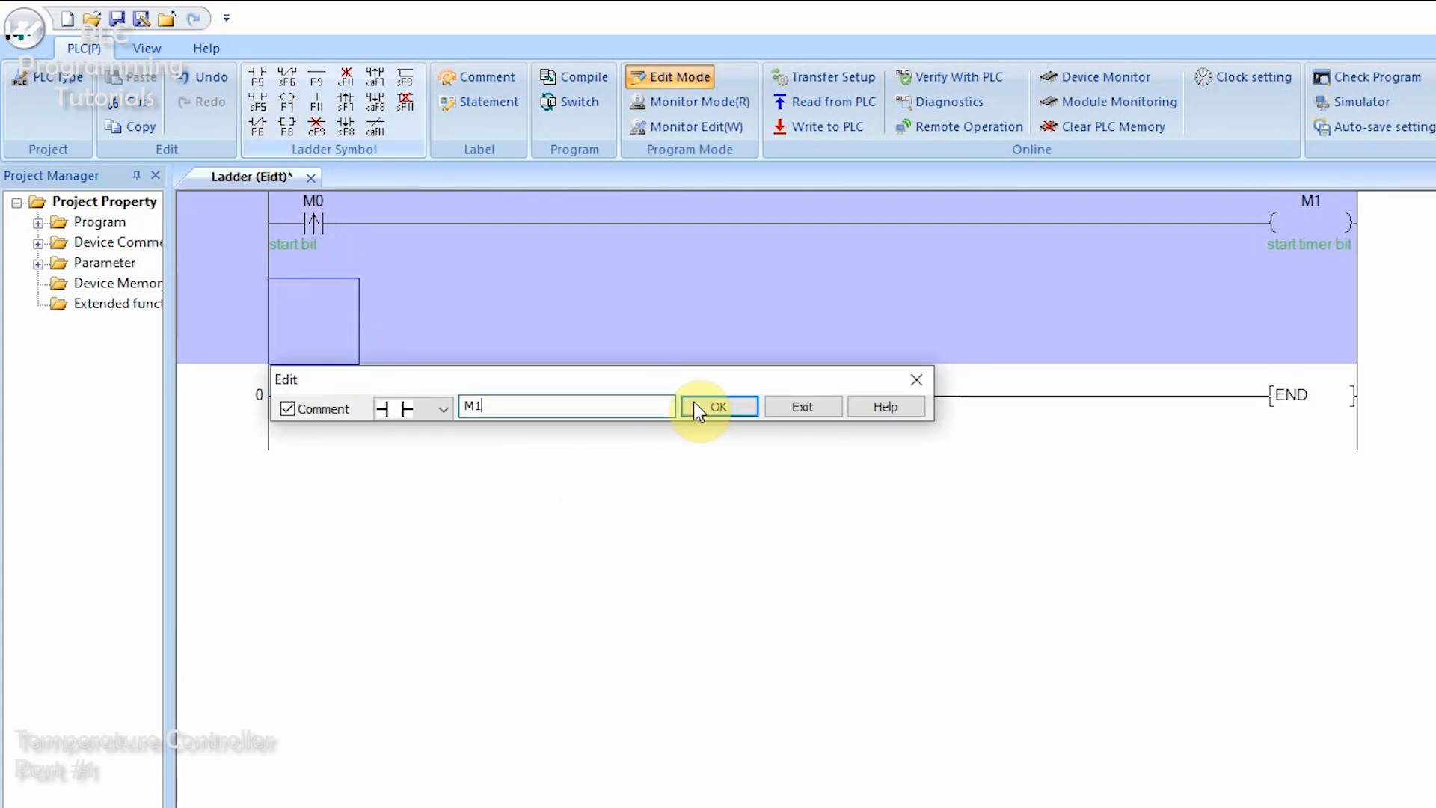
left_click(716, 405)
type("T0 K150")
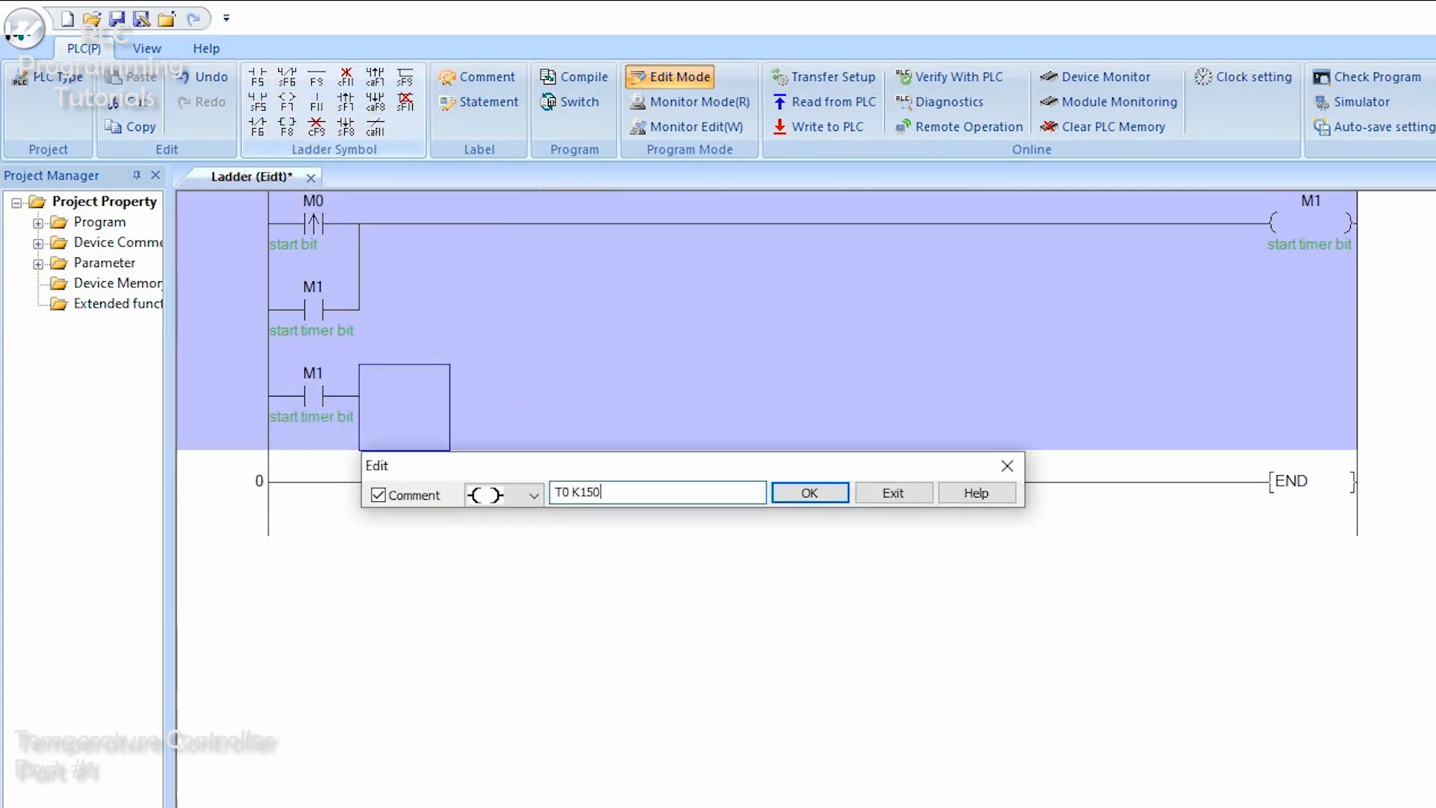
left_click(810, 492)
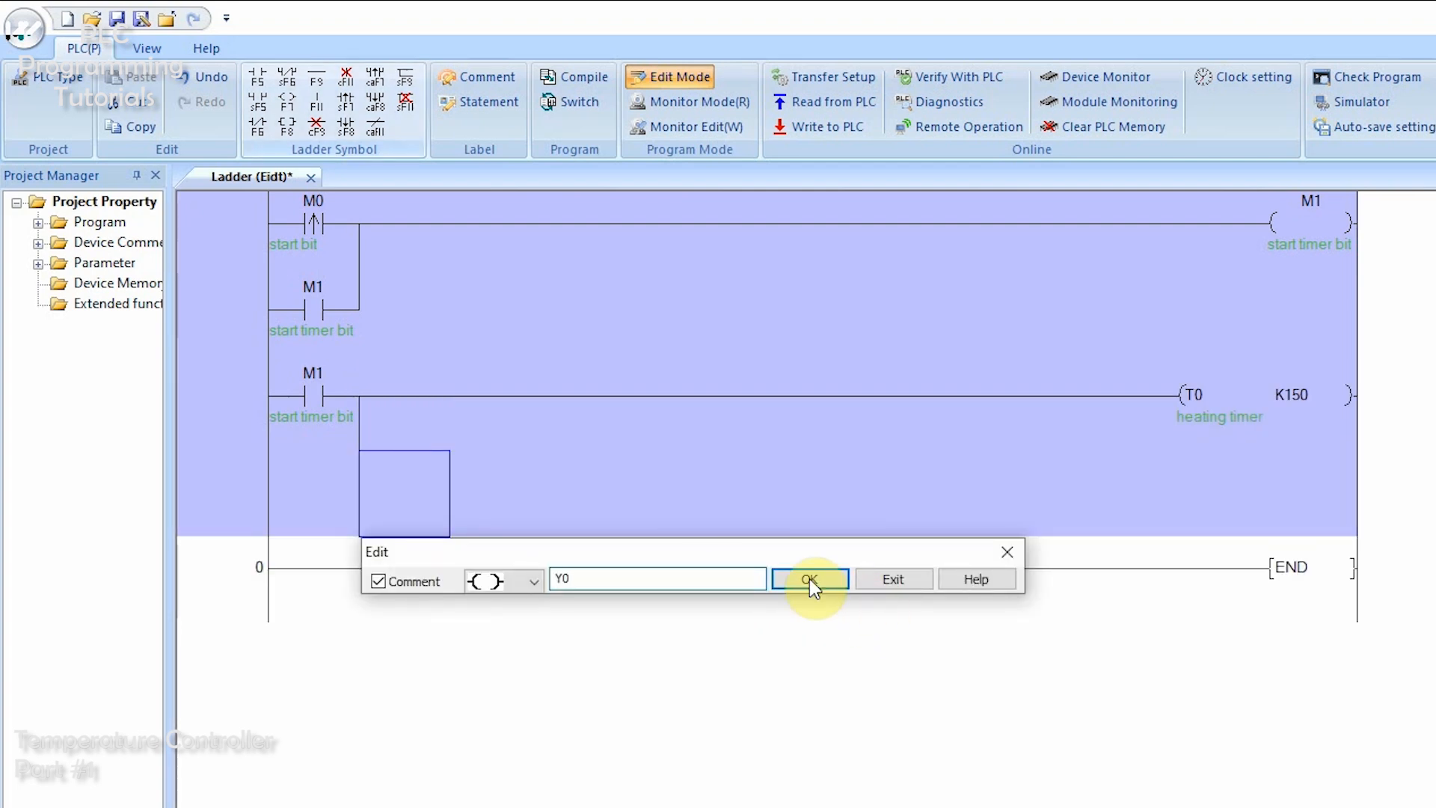
left_click(807, 577)
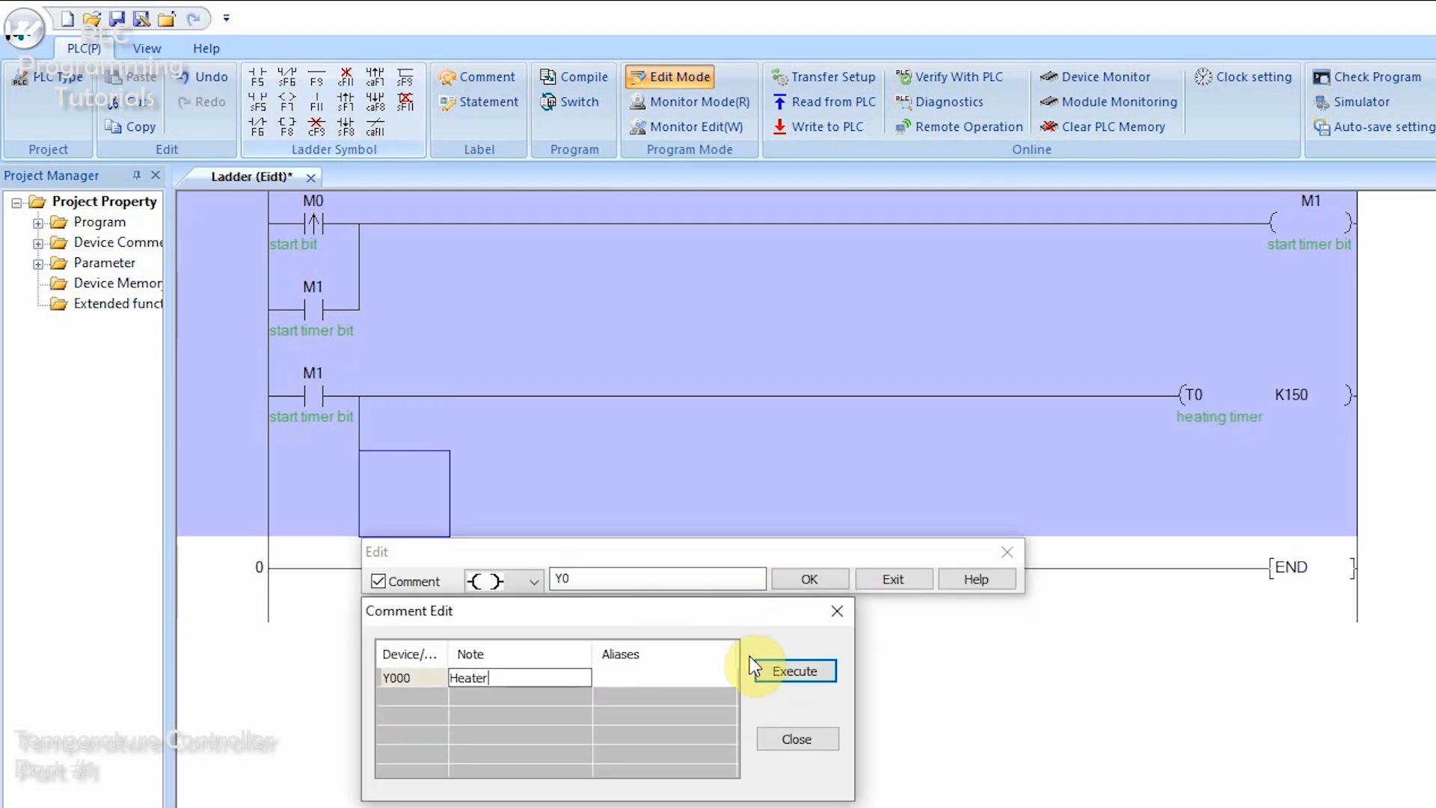
left_click(791, 671)
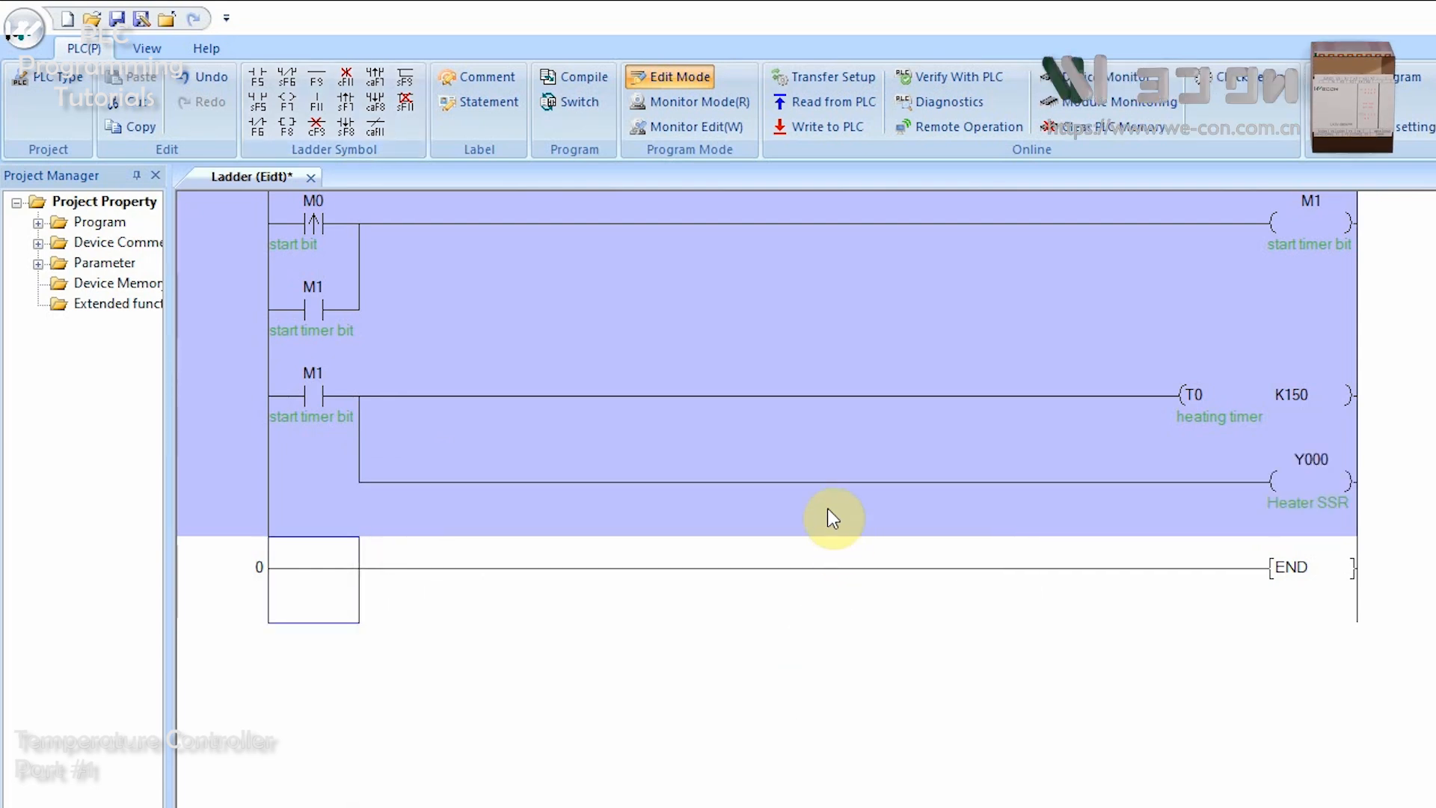
mouse_move(1237, 410)
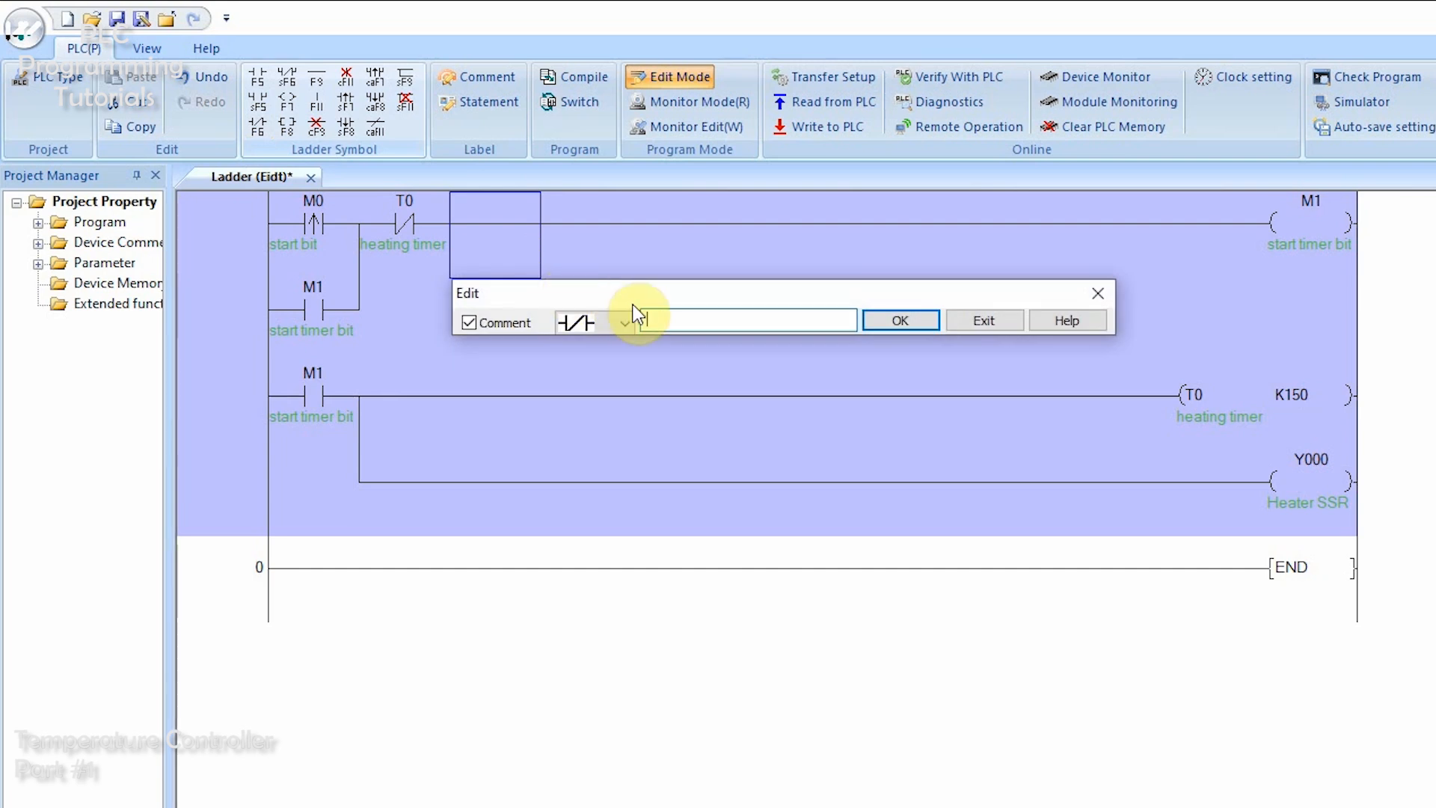
Add normally-closed T0 and Stop Heater M2 contacts to the latch and compile successfully.
left_click(899, 320)
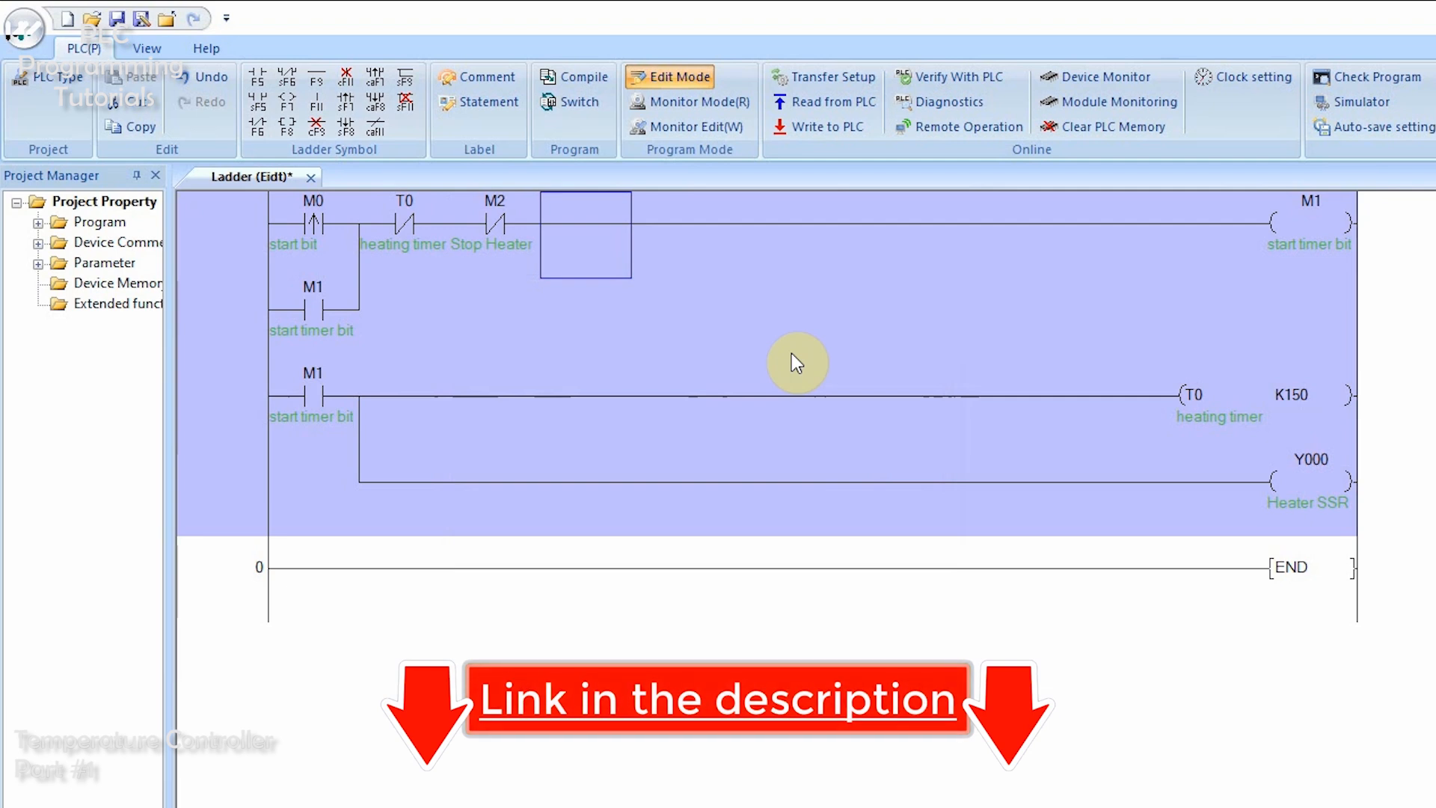
left_click(573, 76)
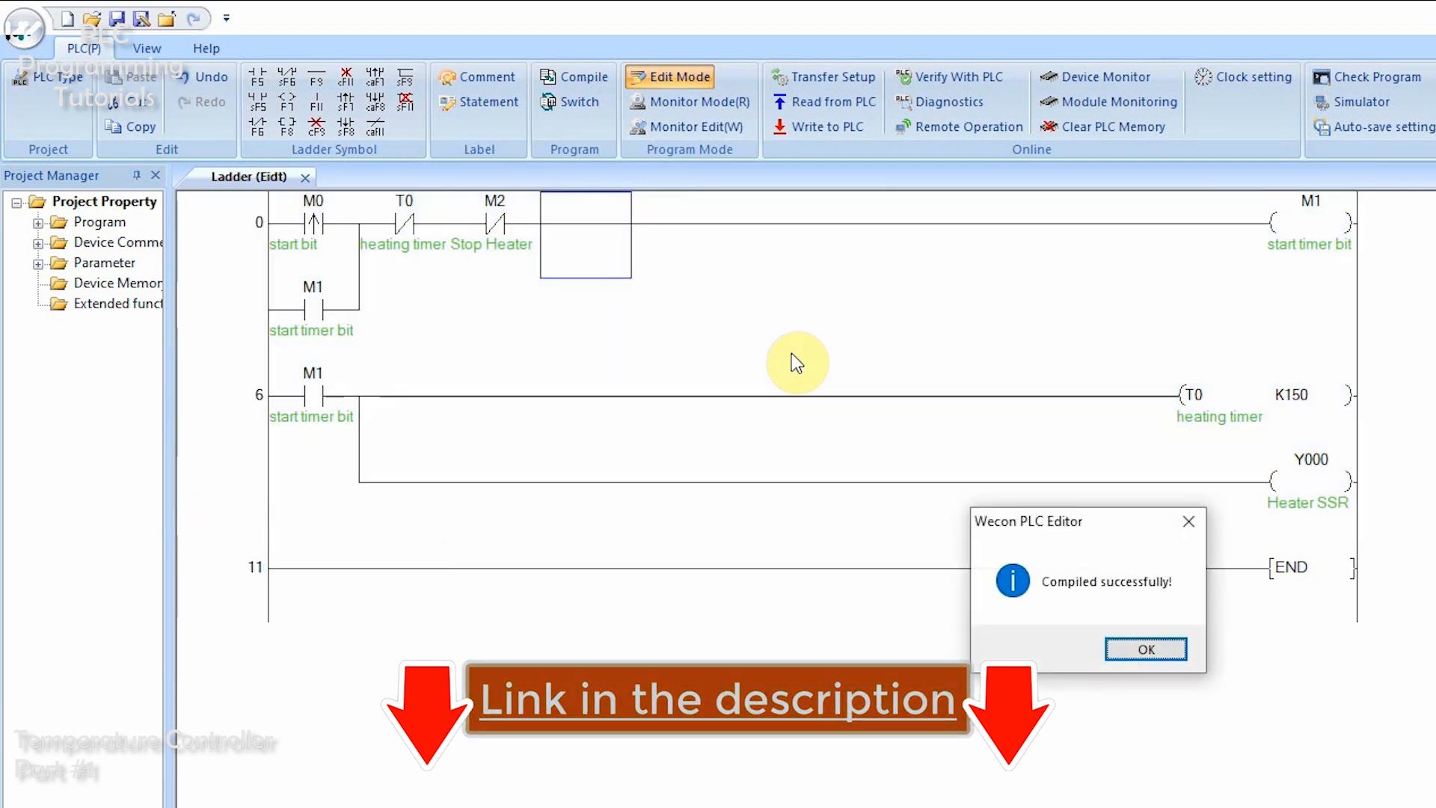
mouse_move(1144, 647)
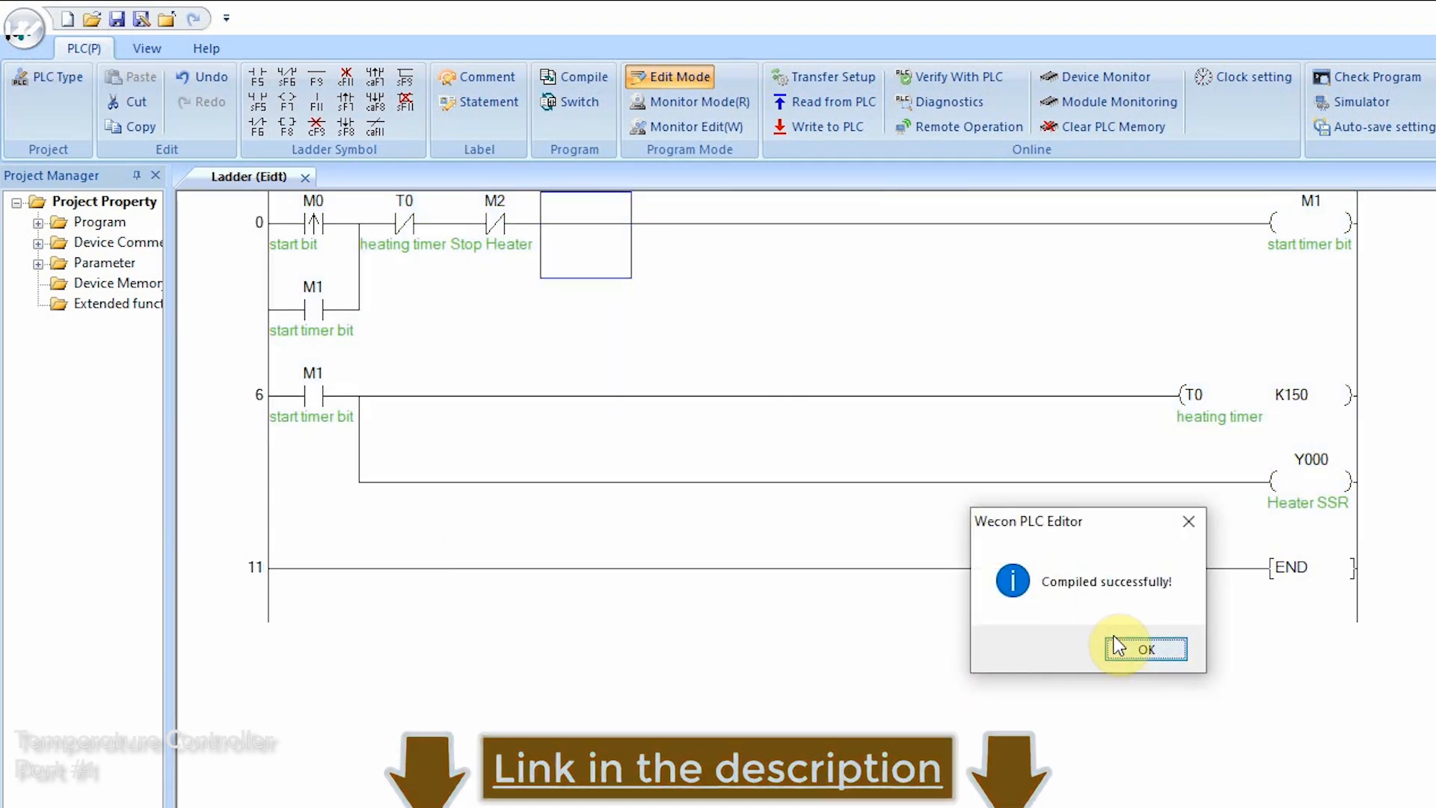
left_click(1144, 647)
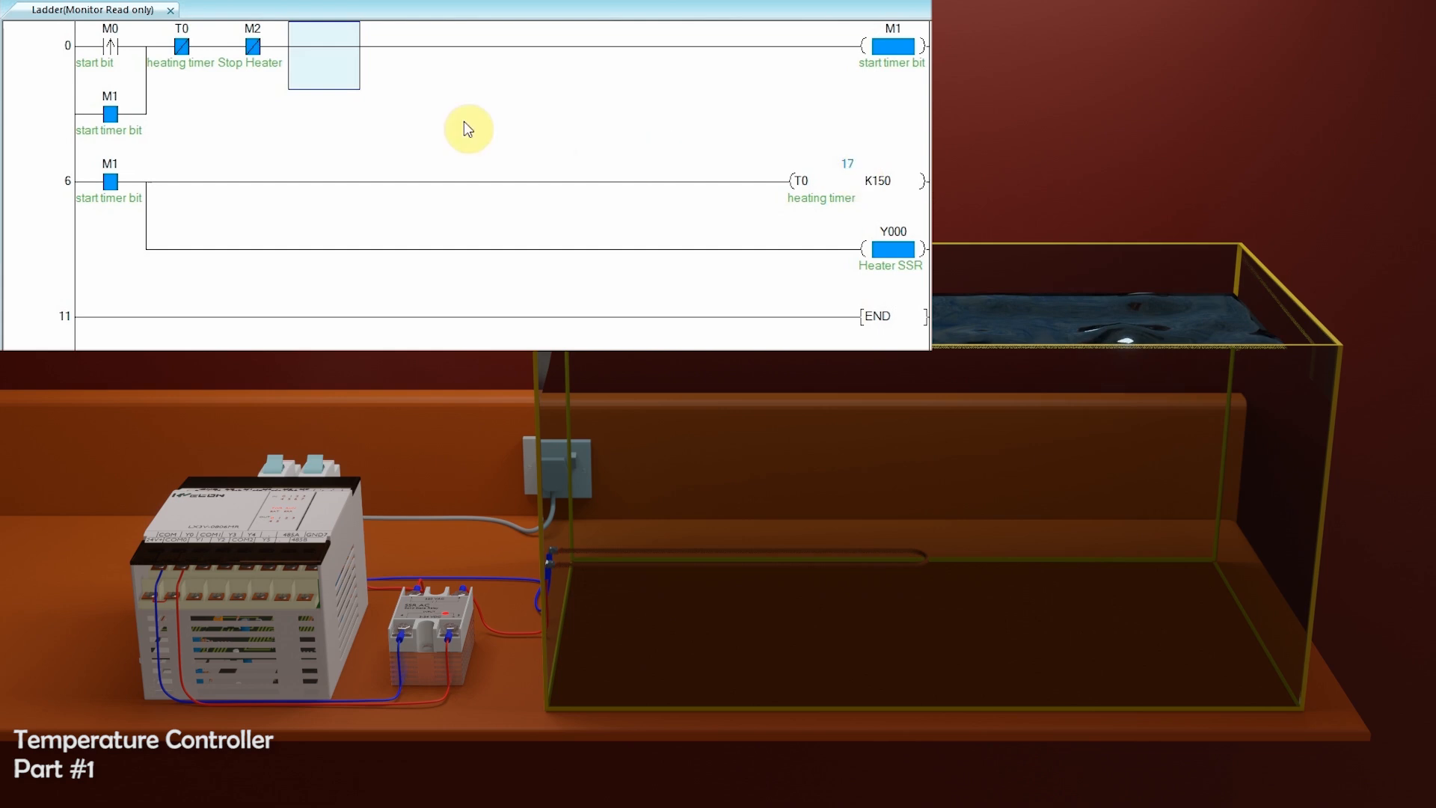
mouse_move(835, 157)
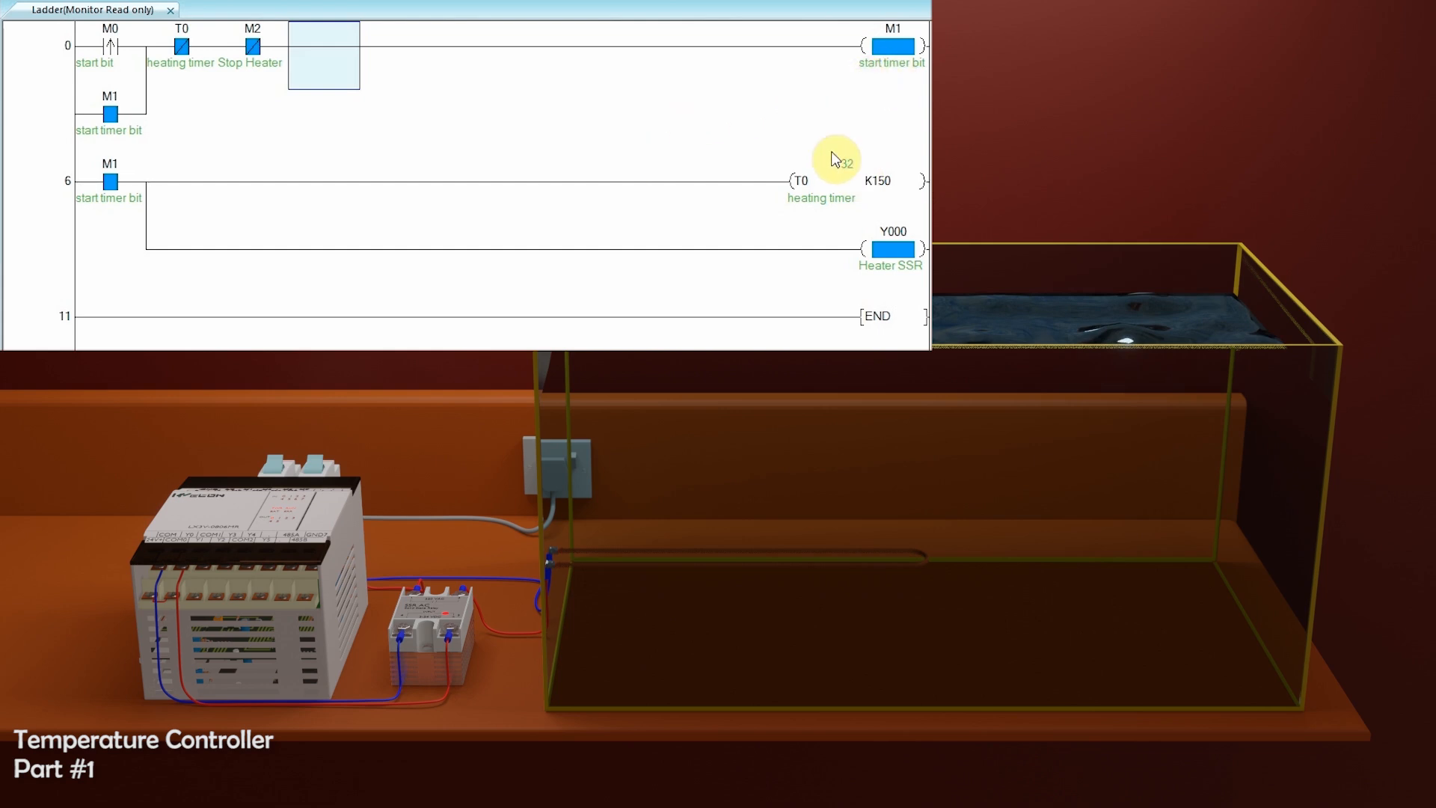
mouse_move(858, 207)
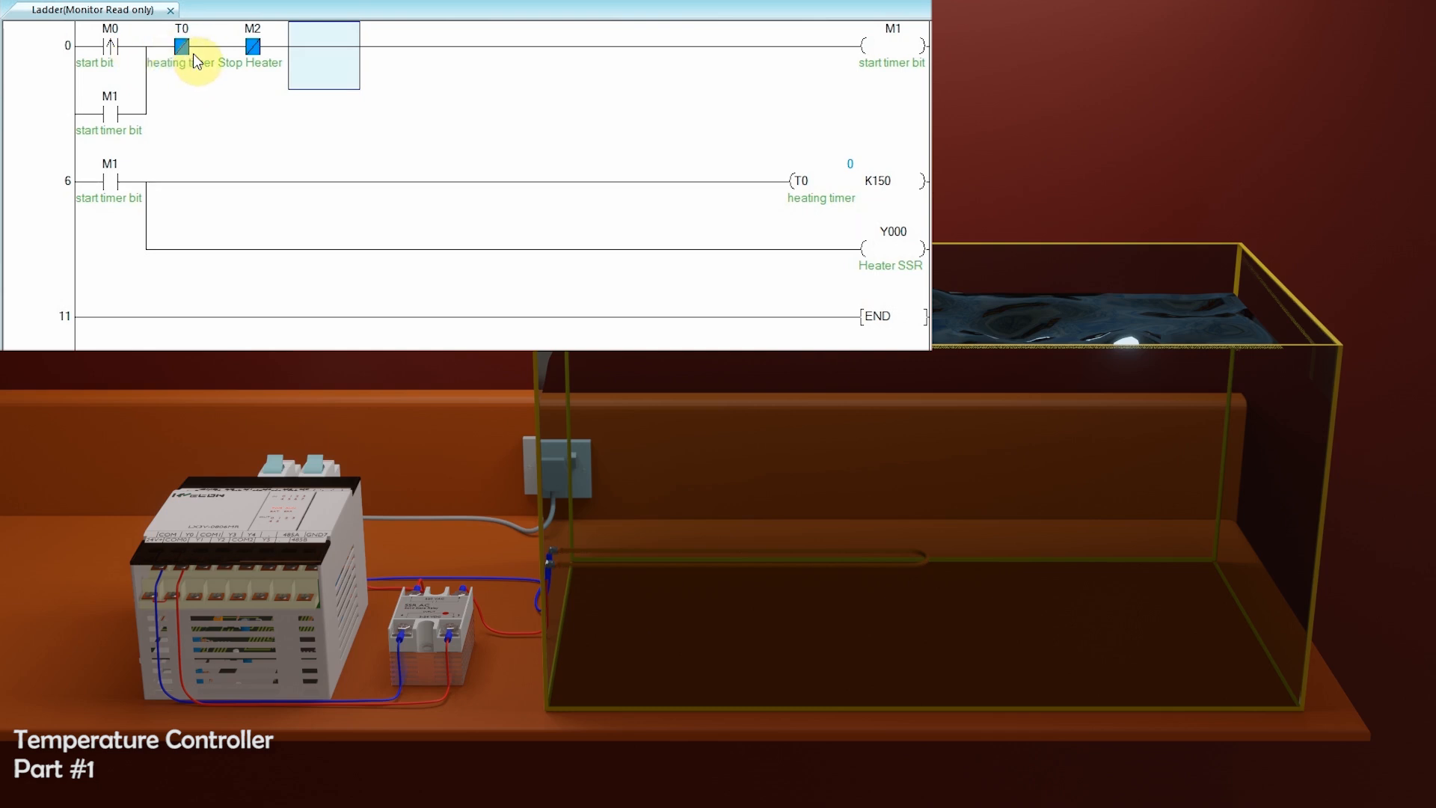
mouse_move(870, 250)
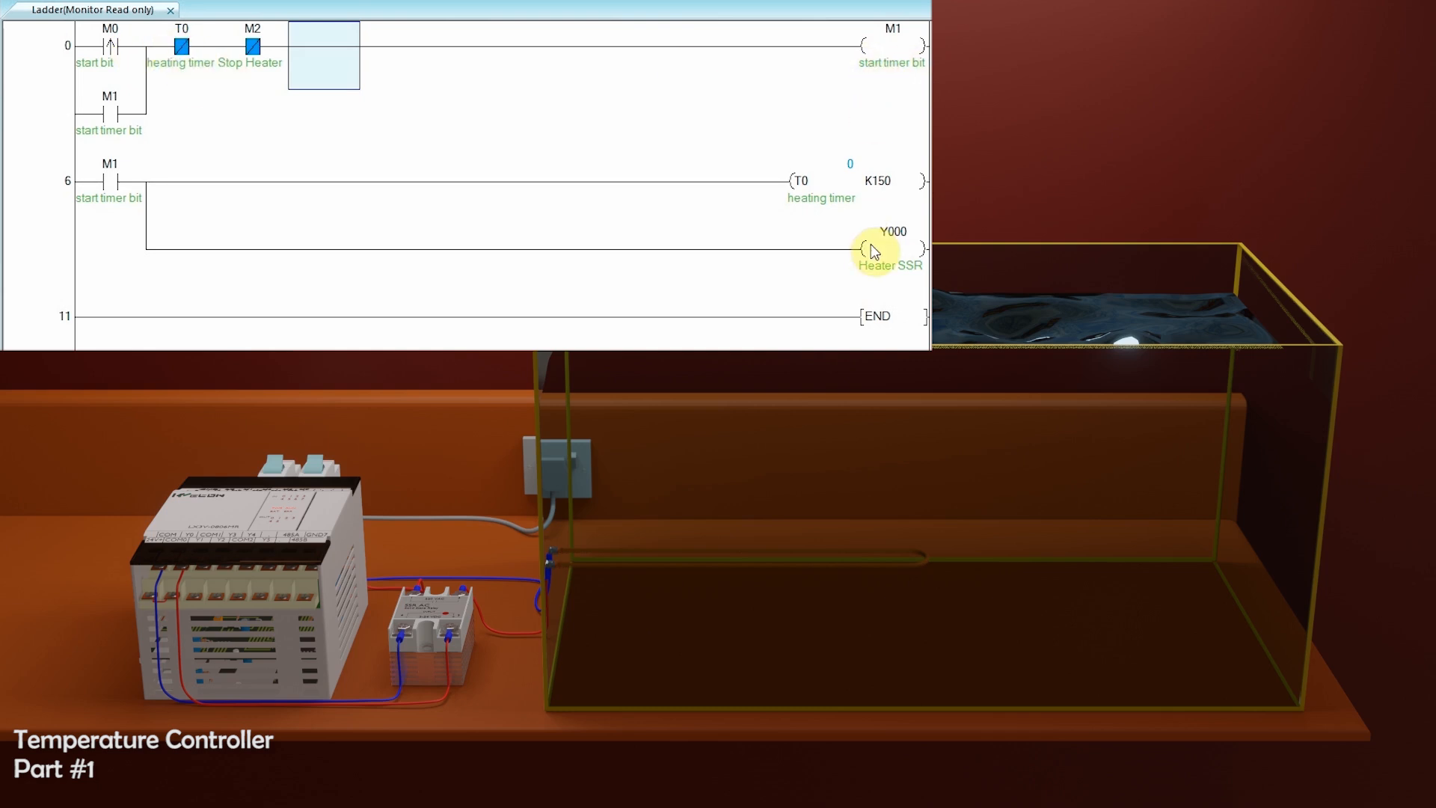